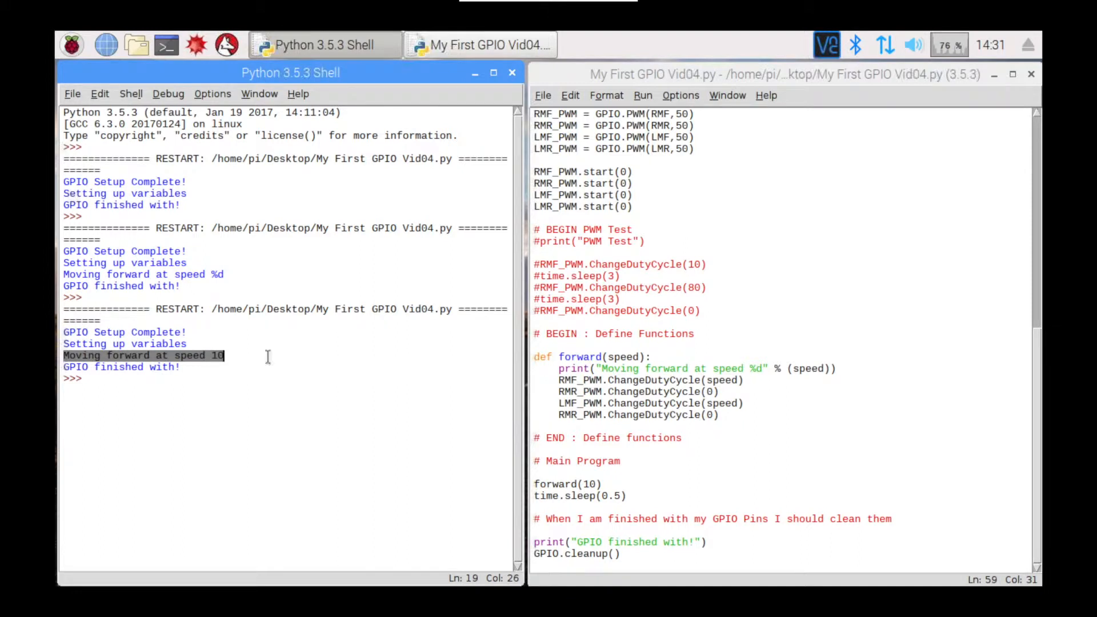
- Start a new blank line directly below the forward function's last line
{"action": "left_click", "coordinate": [719, 426]}
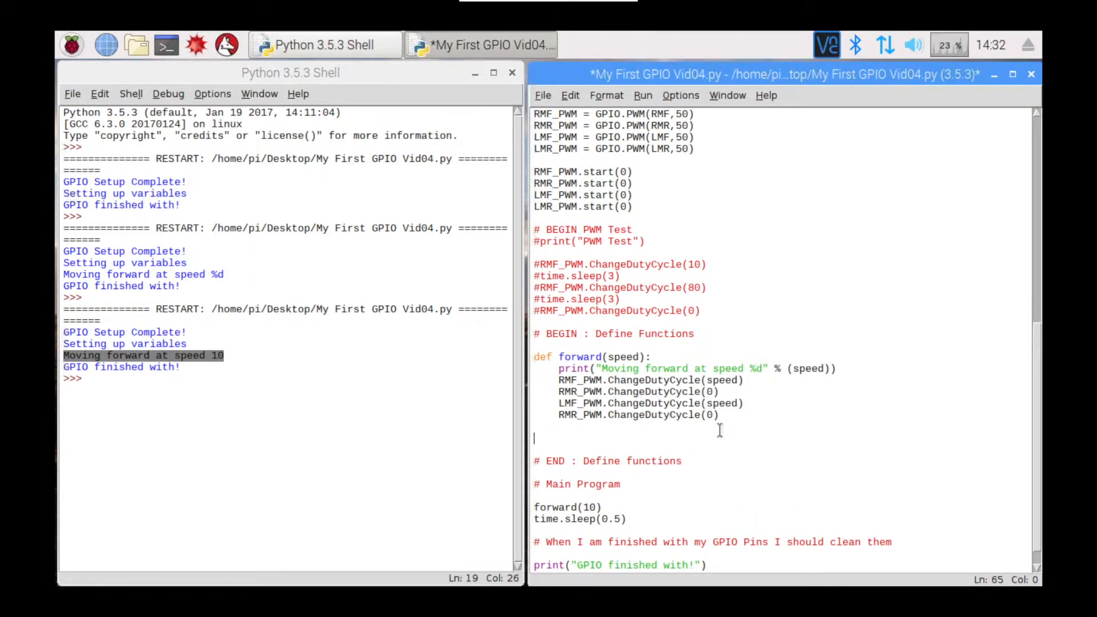
- Define coast() reusing forward's body, printing 'Coasting!' and zeroing all four ChangeDutyCycle values
{"action": "type", "text": "def coa"}
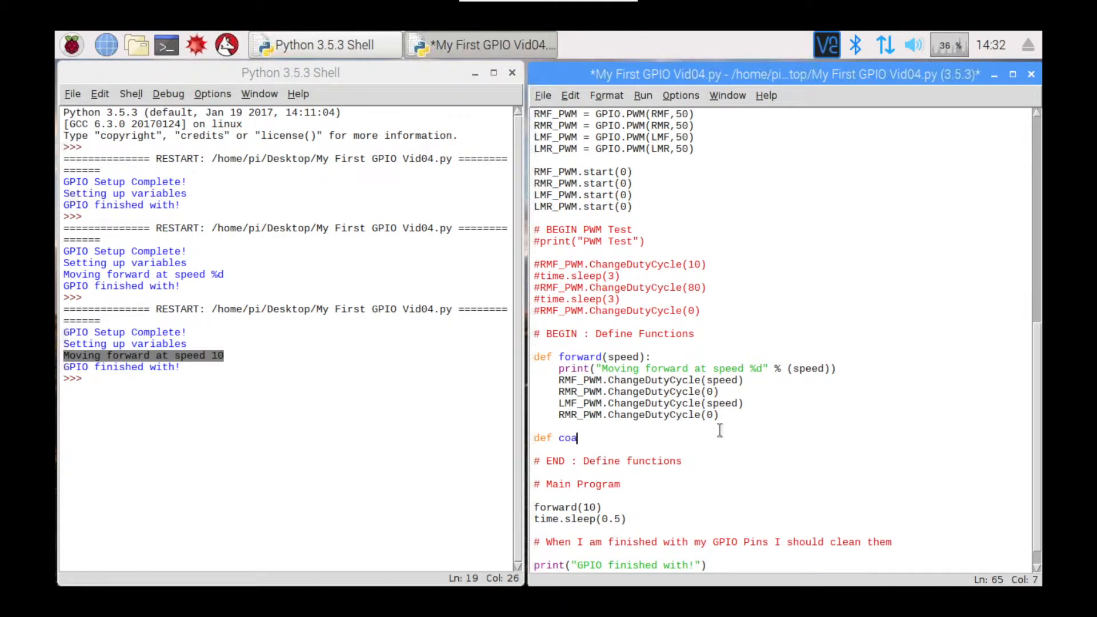
{"action": "type", "text": "st("}
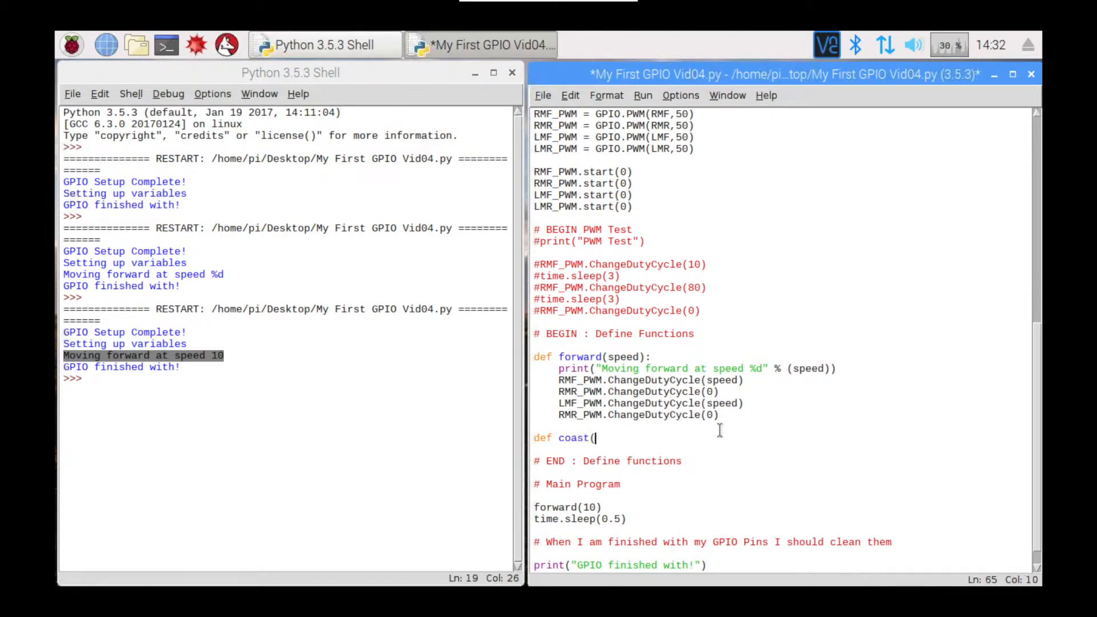
{"action": "type", "text": "):"}
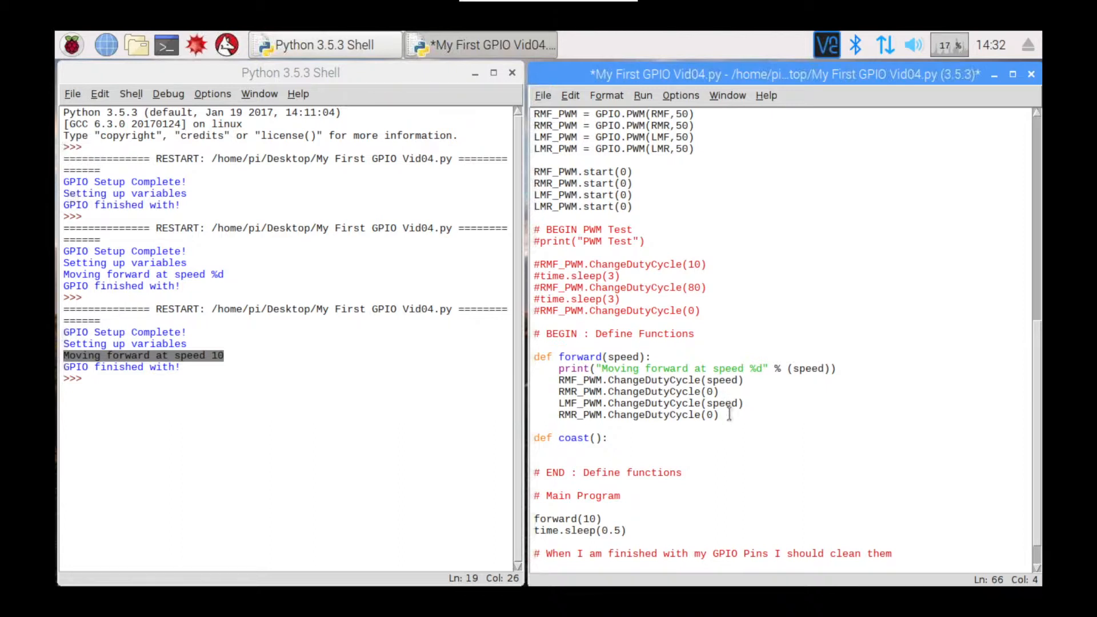
{"action": "left_click_drag", "start_coordinate": [558, 379], "coordinate": [718, 414]}
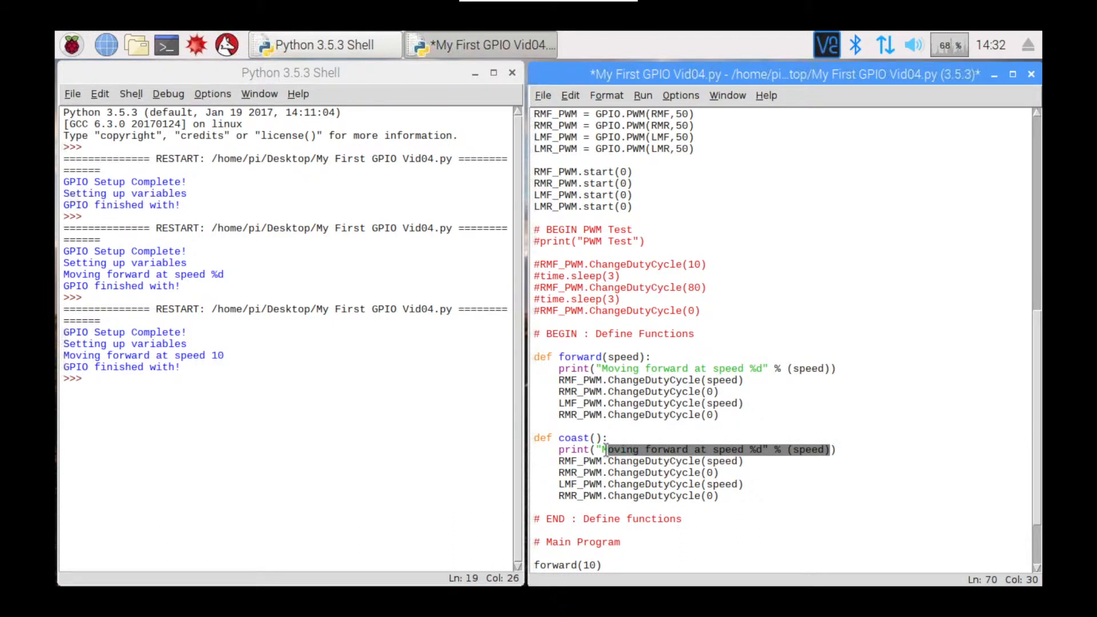
{"action": "type", "text": "Coasting!\")"}
{"action": "type", "text": "def bra"}
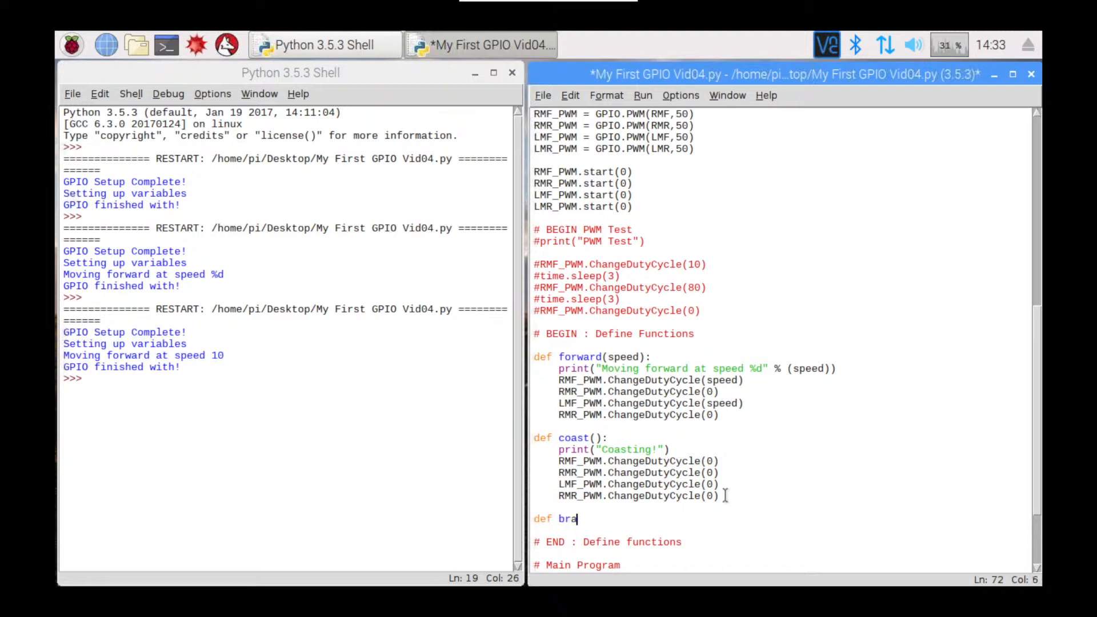
- Define brake() from coast's body, printing 'Brake' and setting every duty cycle to 100
{"action": "type", "text": "ke():"}
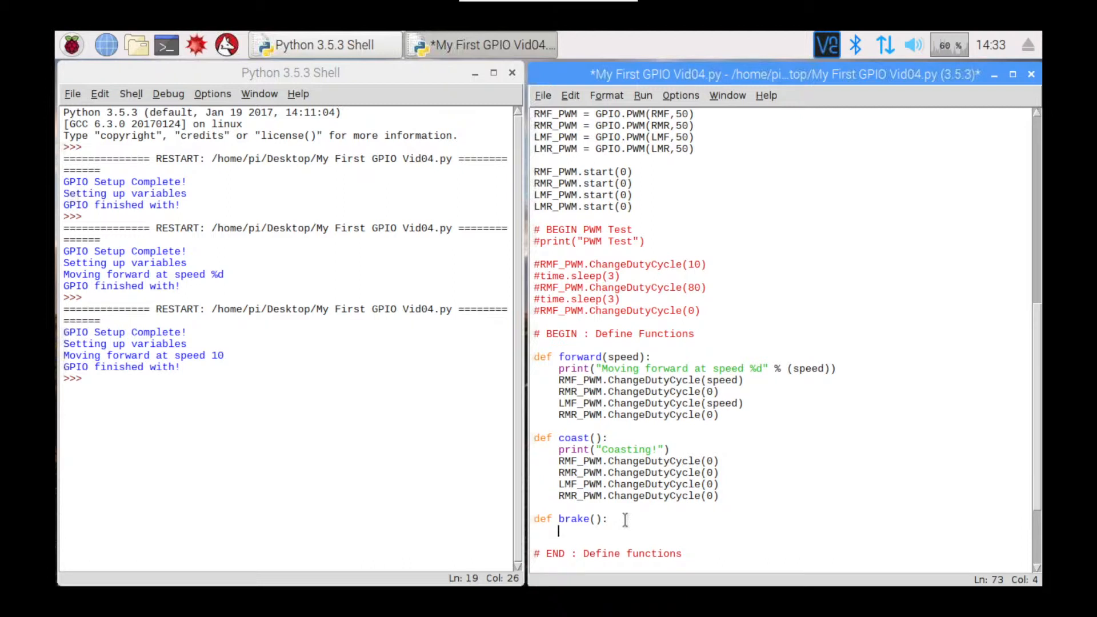
{"action": "type", "text": "print(\"Coasting!\")"}
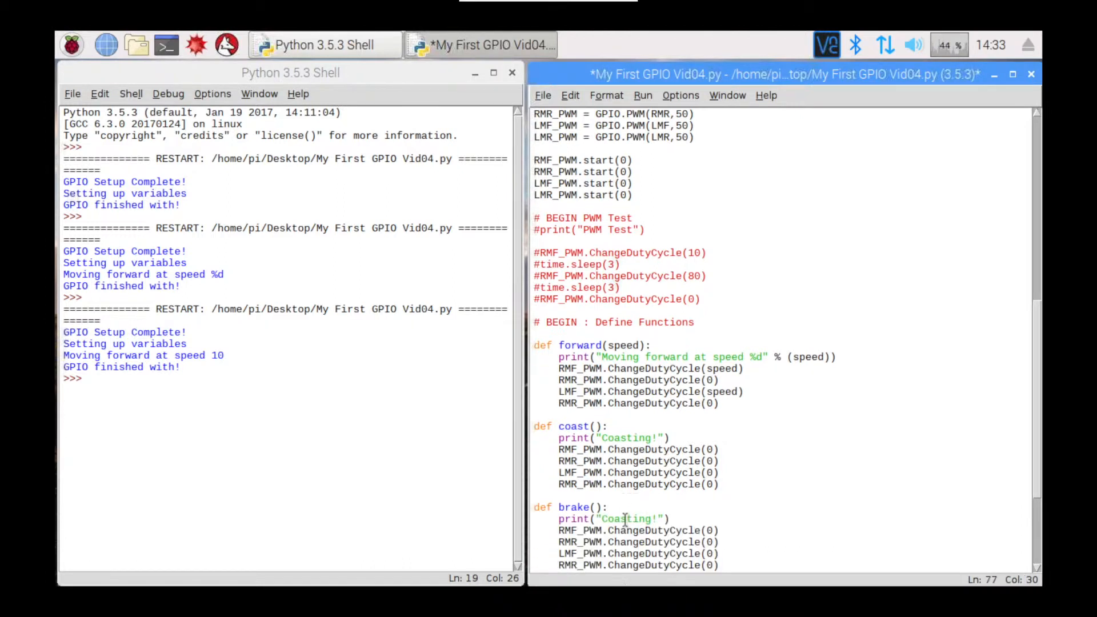
{"action": "double_click", "coordinate": [628, 519]}
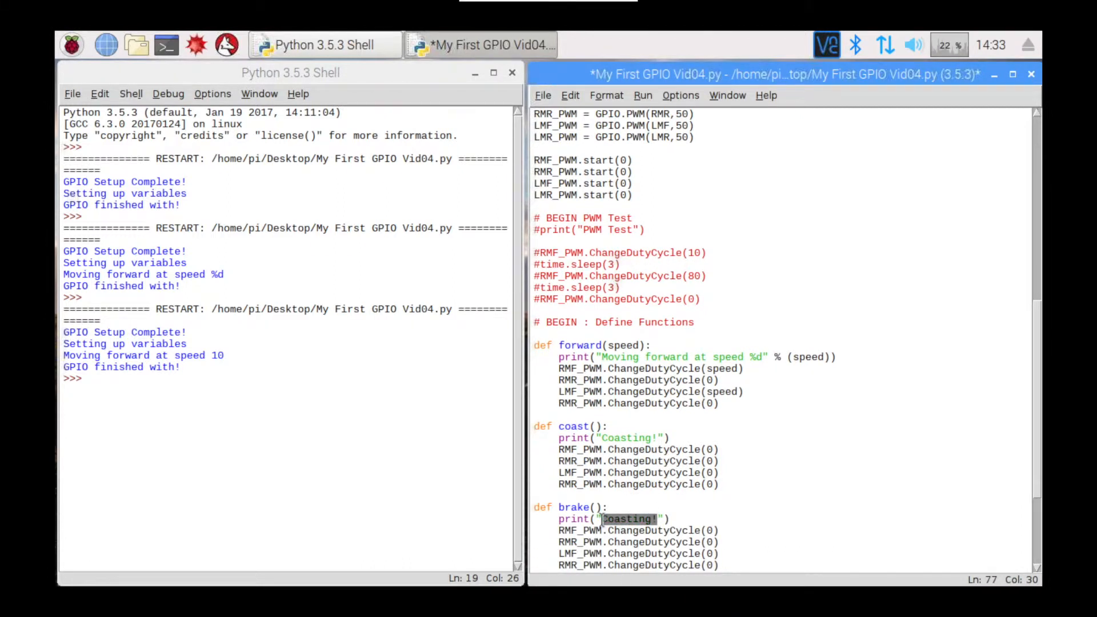
{"action": "type", "text": "Bre"}
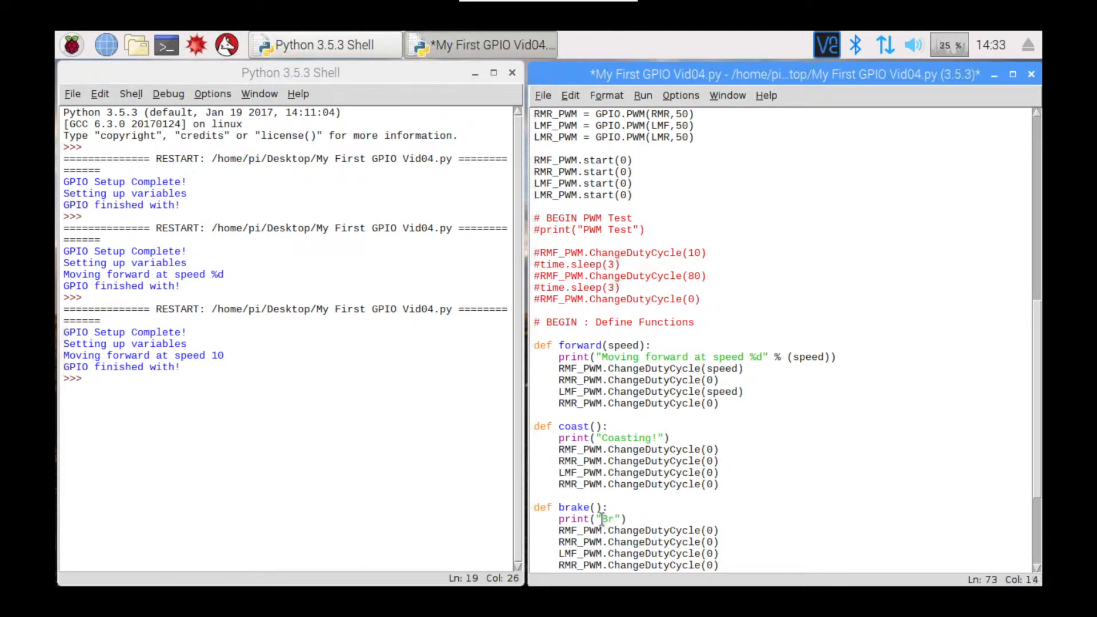
{"action": "type", "text": "ake"}
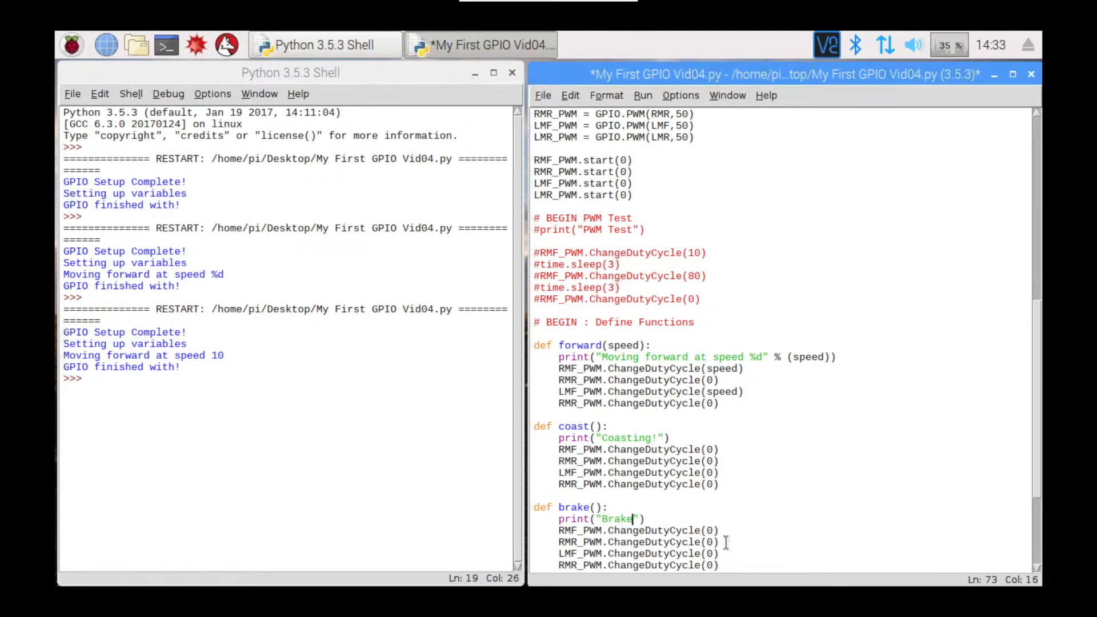
{"action": "scroll", "scroll_direction": "down", "scroll_amount": 3}
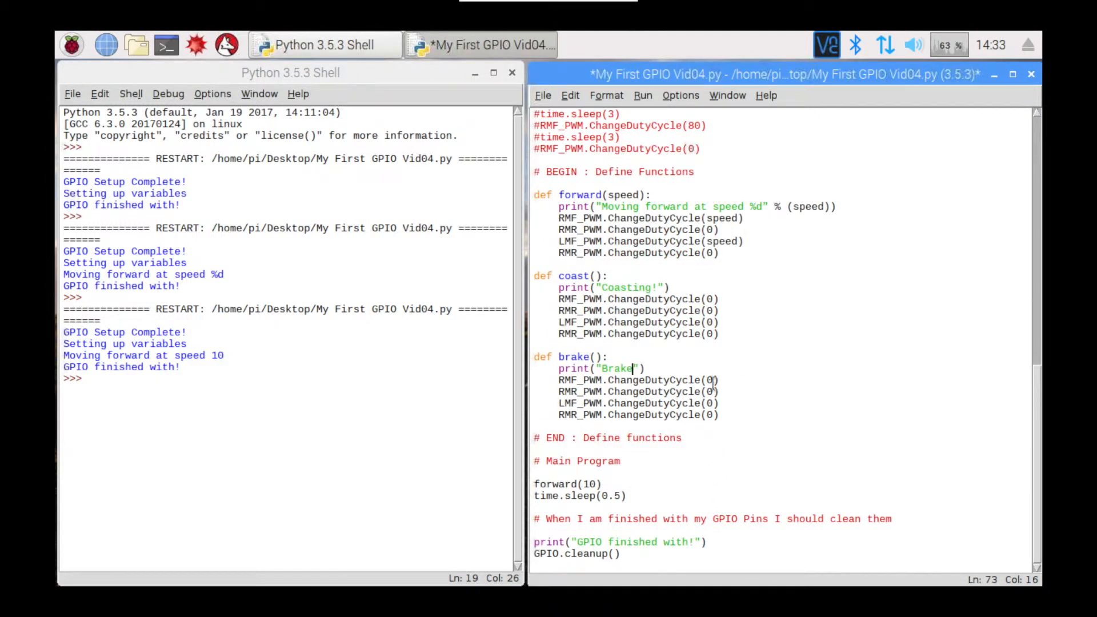
{"action": "type", "text": "100"}
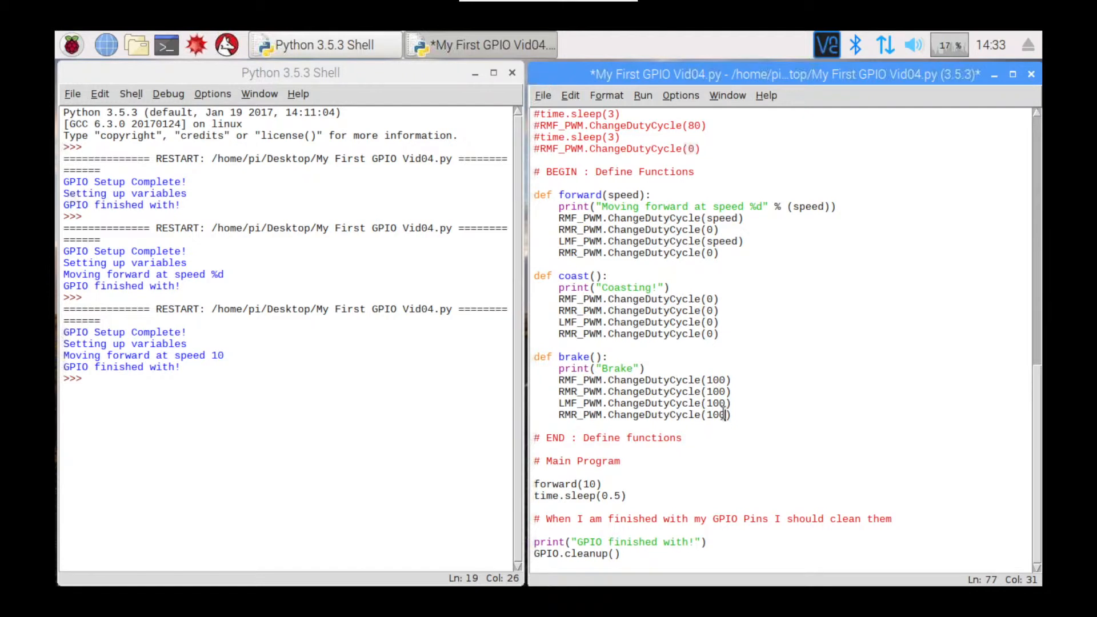
{"action": "mouse_move", "coordinate": [615, 357]}
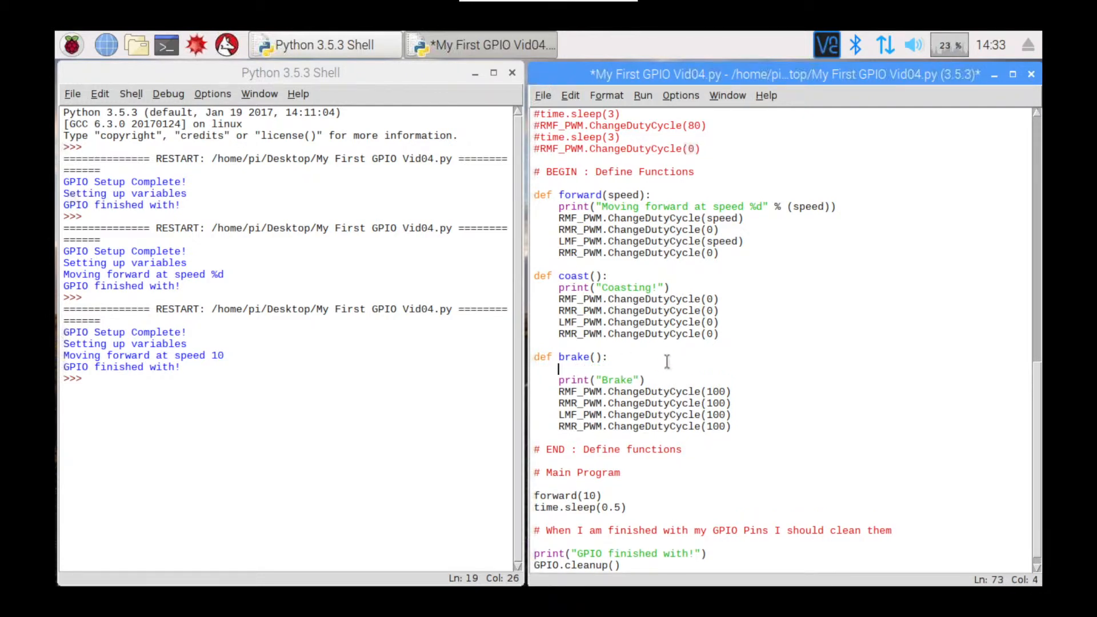
- Insert coast() and time.sleep(0.05) at the top of brake's body before the print
{"action": "type", "text": "co"}
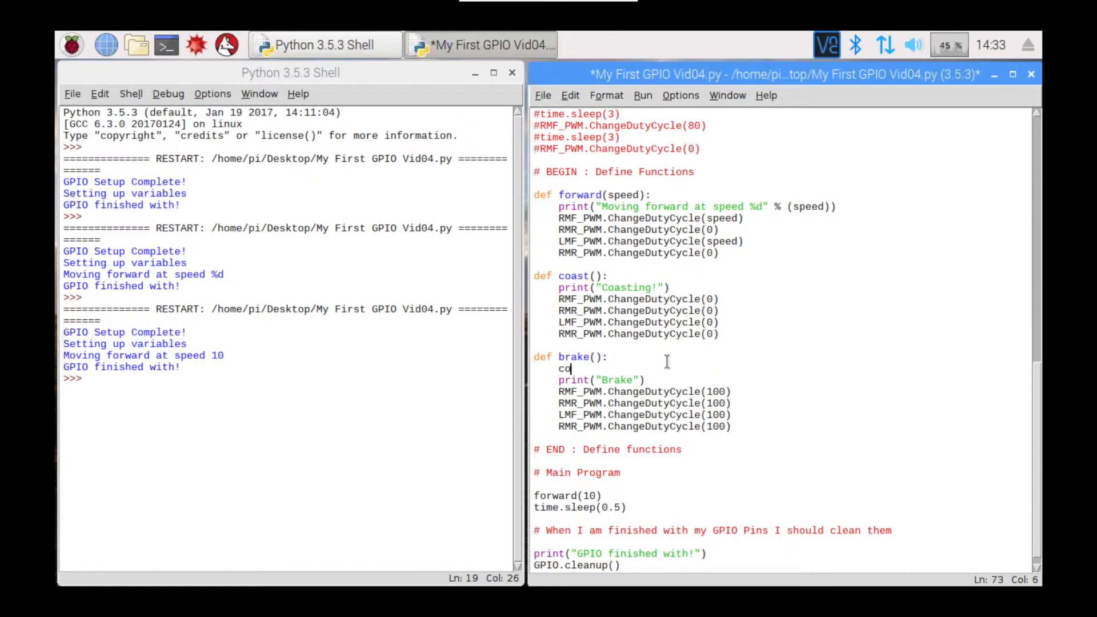
{"action": "type", "text": "oast()"}
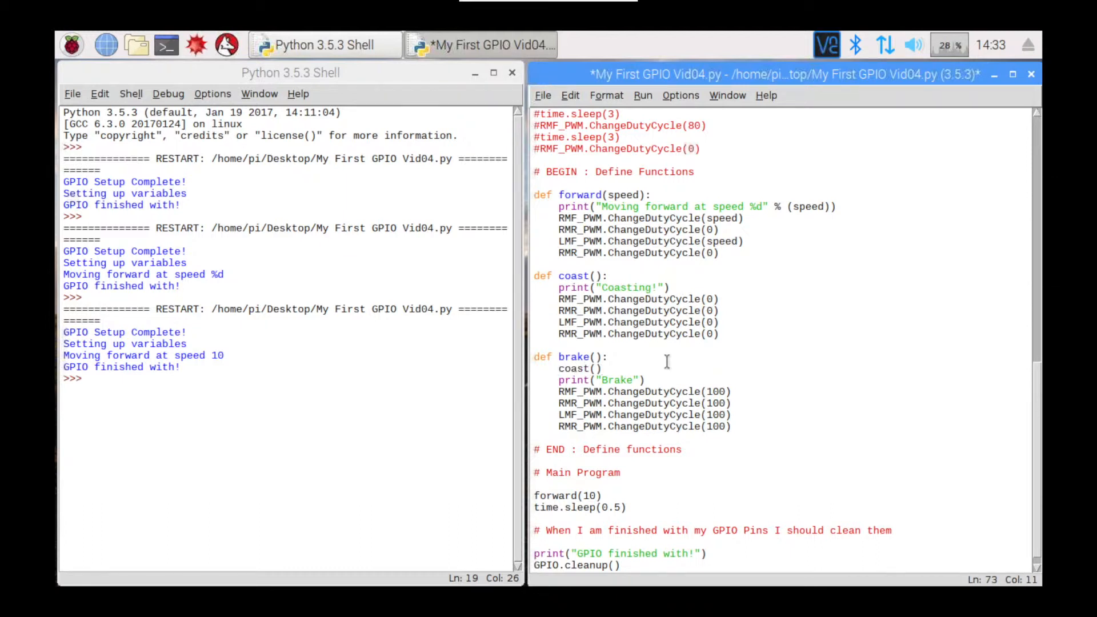
{"action": "type", "text": "time.slee"}
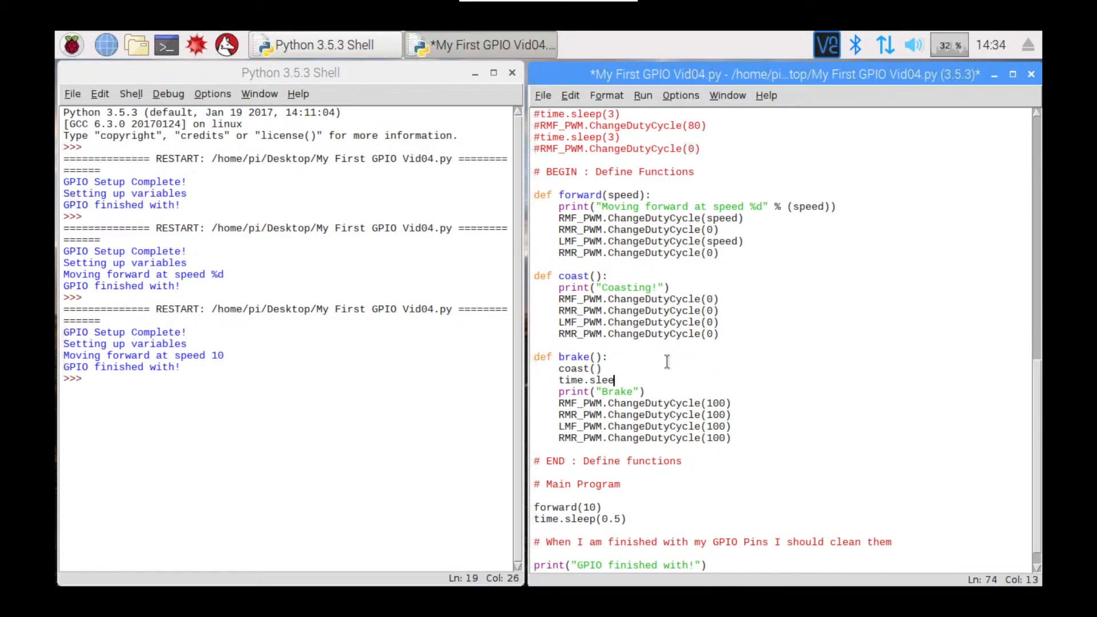
{"action": "type", "text": "p(0.05"}
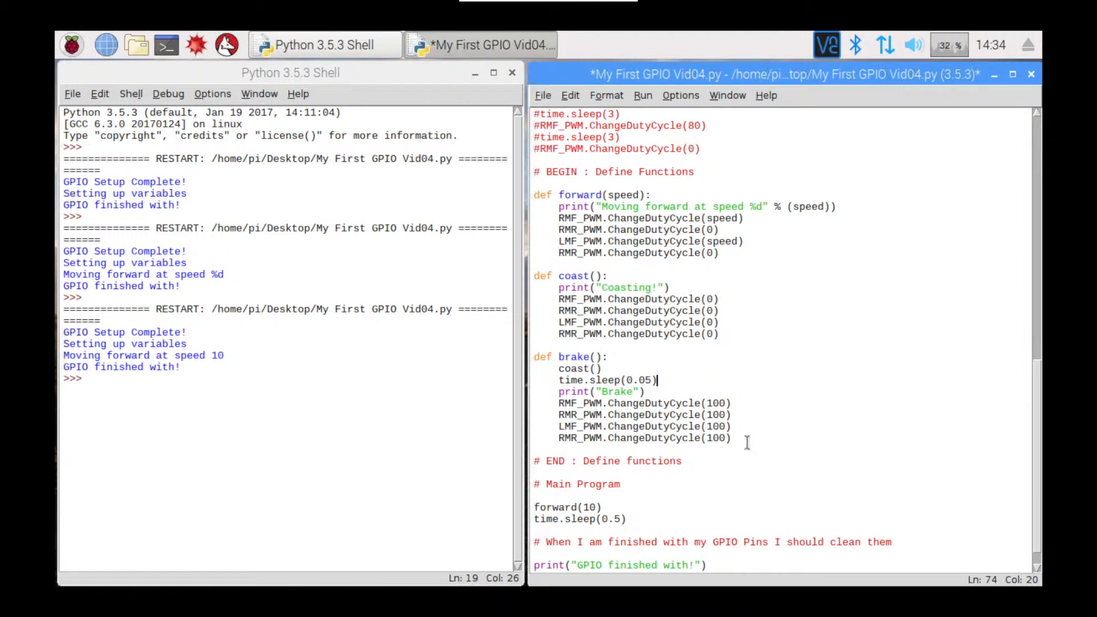
{"action": "mouse_move", "coordinate": [724, 454]}
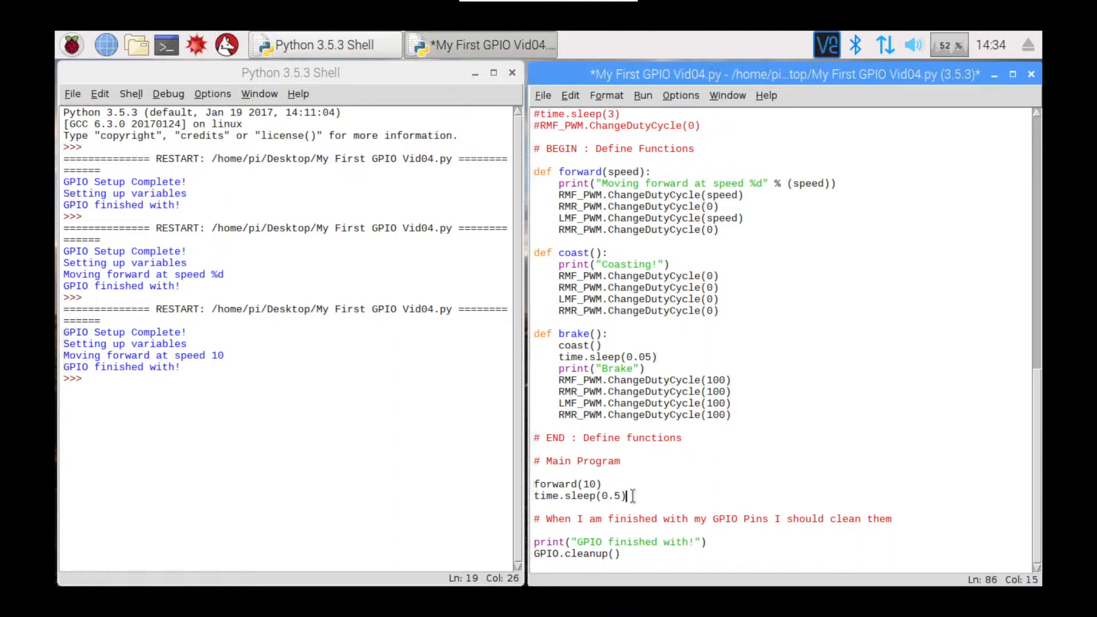
- Add a brake() call after time.sleep(0.5) in Main Program and save the script
{"action": "type", "text": "b"}
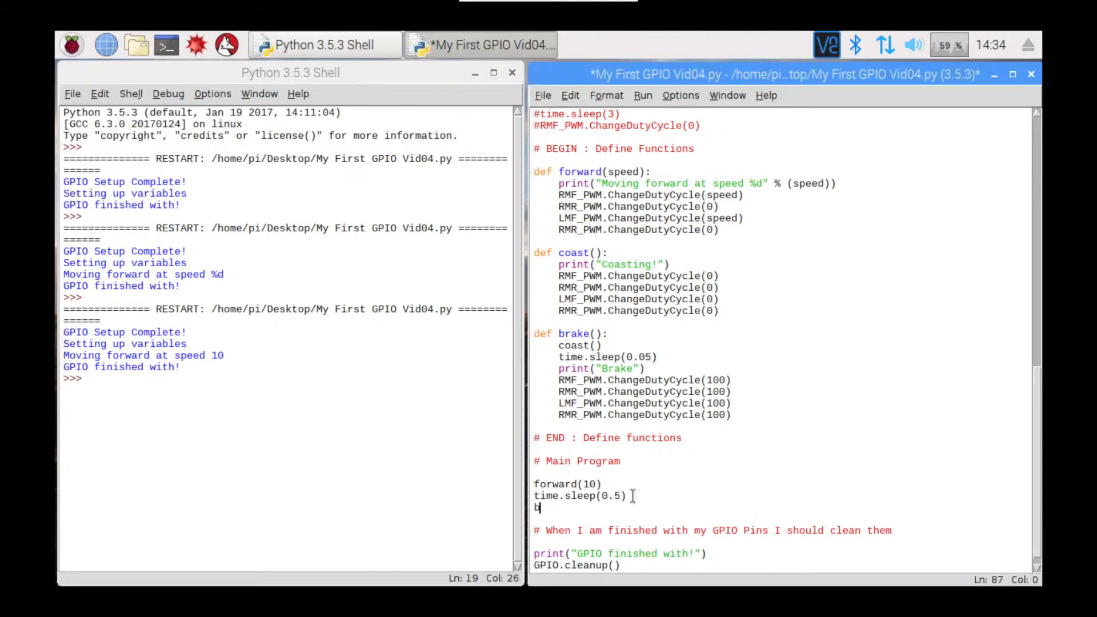
{"action": "type", "text": "rake()"}
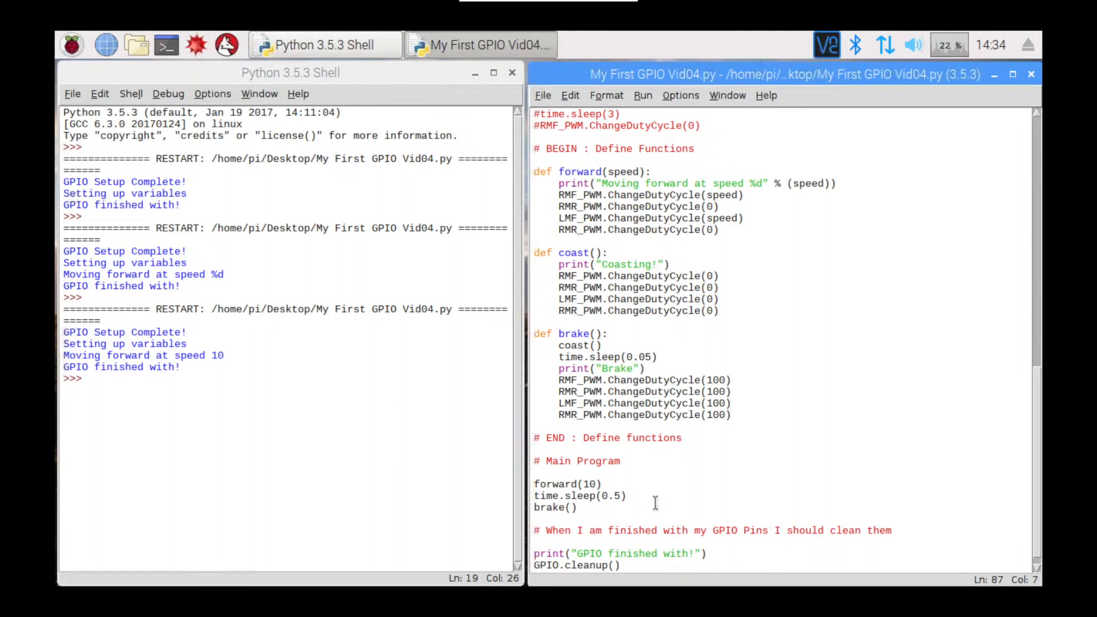
{"action": "left_click", "coordinate": [642, 94]}
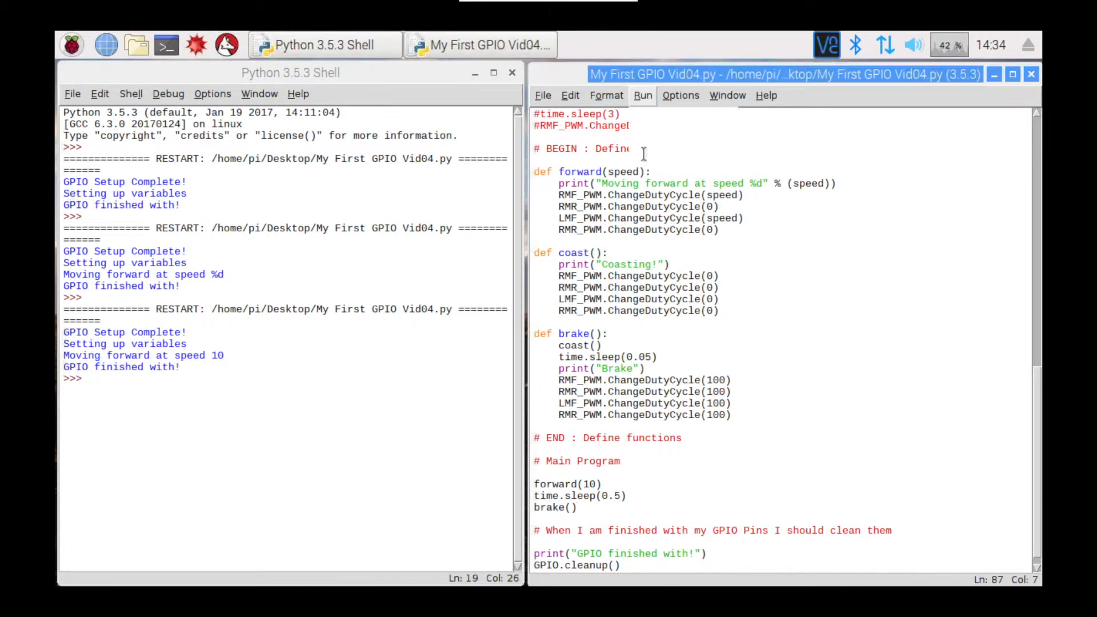
- Run the module so the shell prints forward at speed 10, Coasting!, Brake and GPIO finished
{"action": "left_click", "coordinate": [642, 95]}
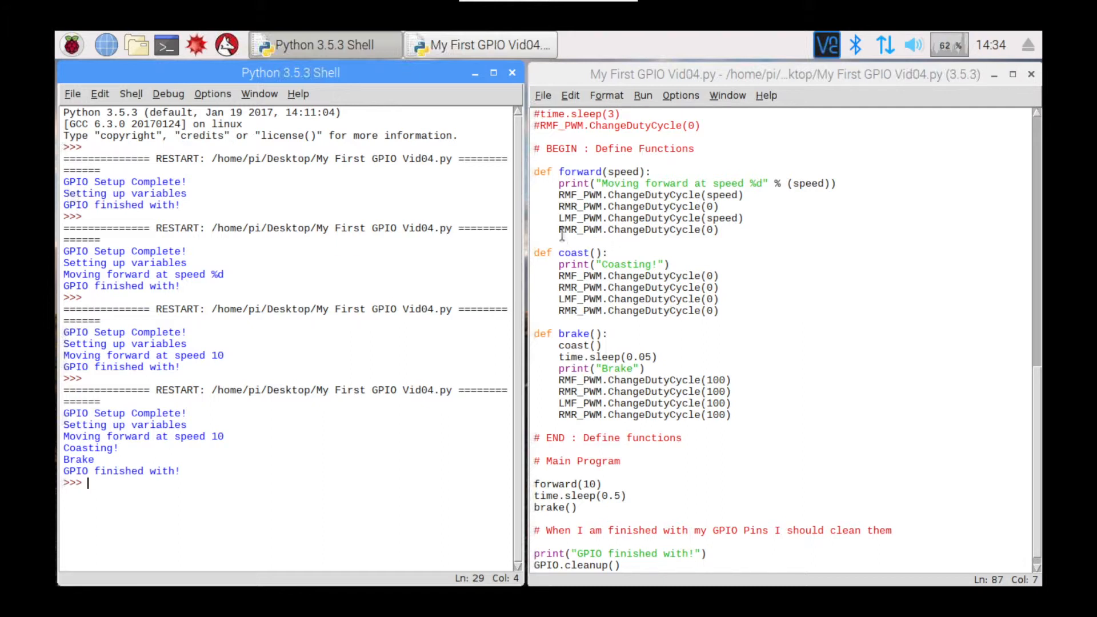
{"action": "left_click", "coordinate": [560, 230]}
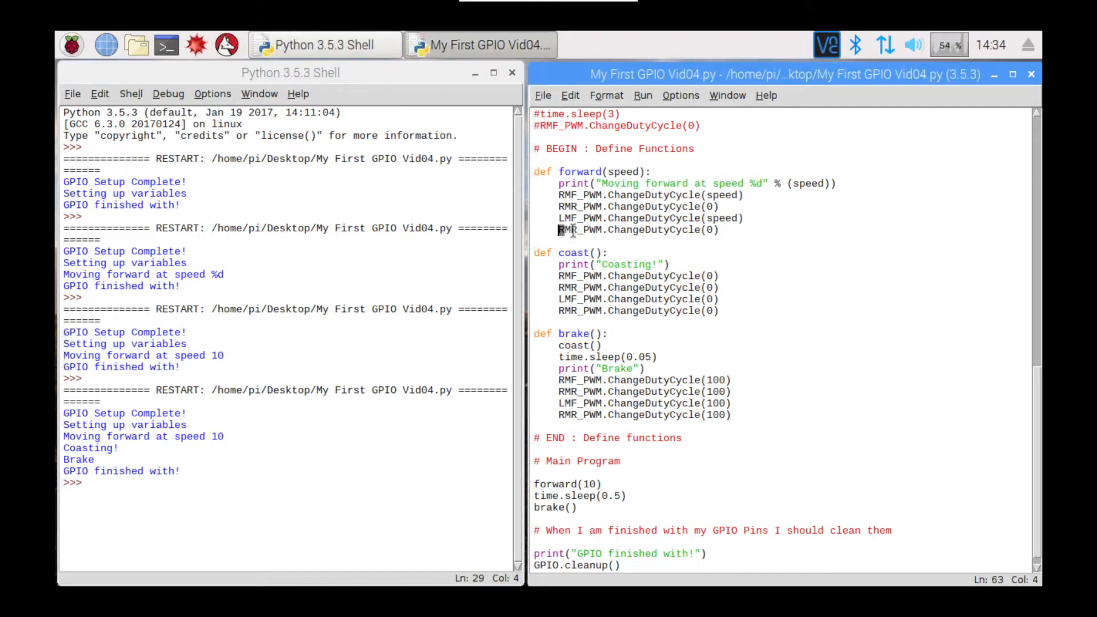